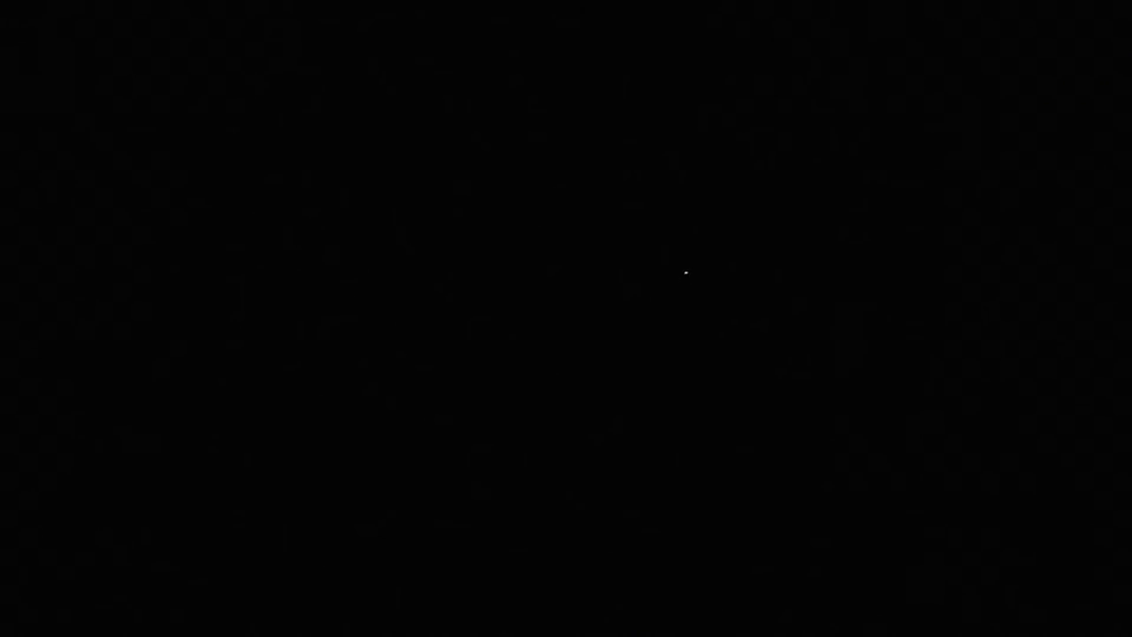
pyautogui.moveTo(708, 219)
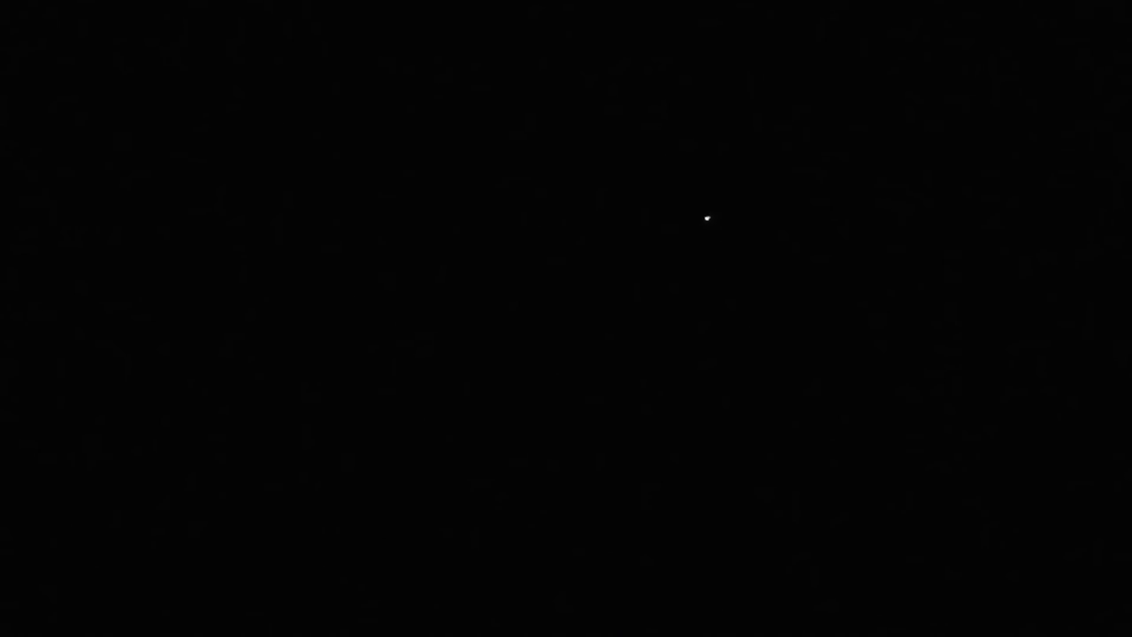
pyautogui.moveTo(754, 296)
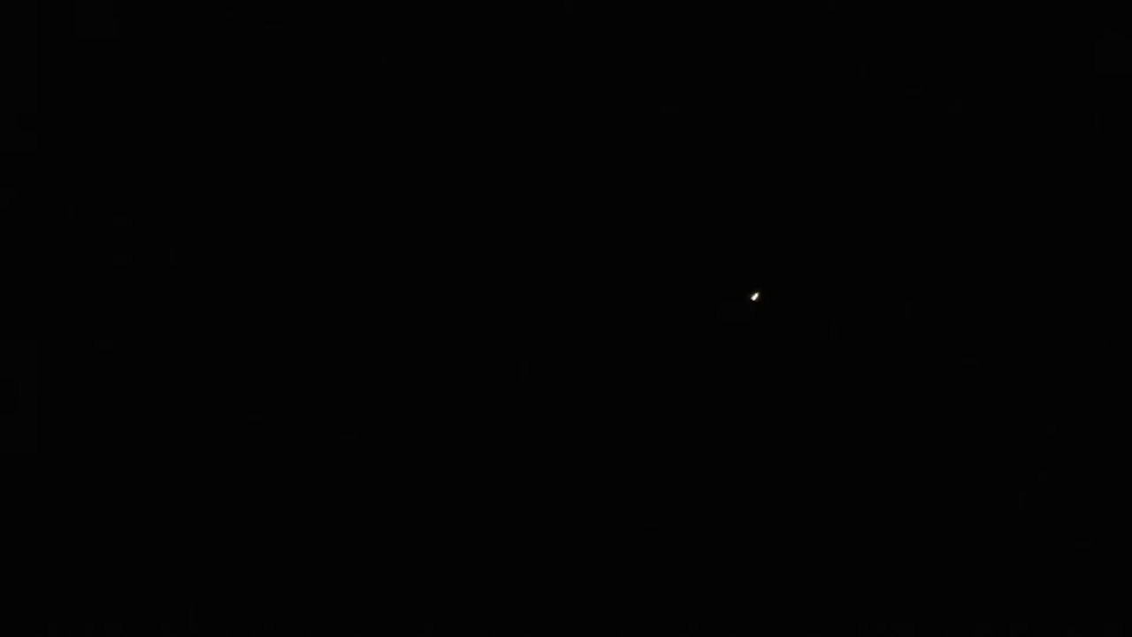